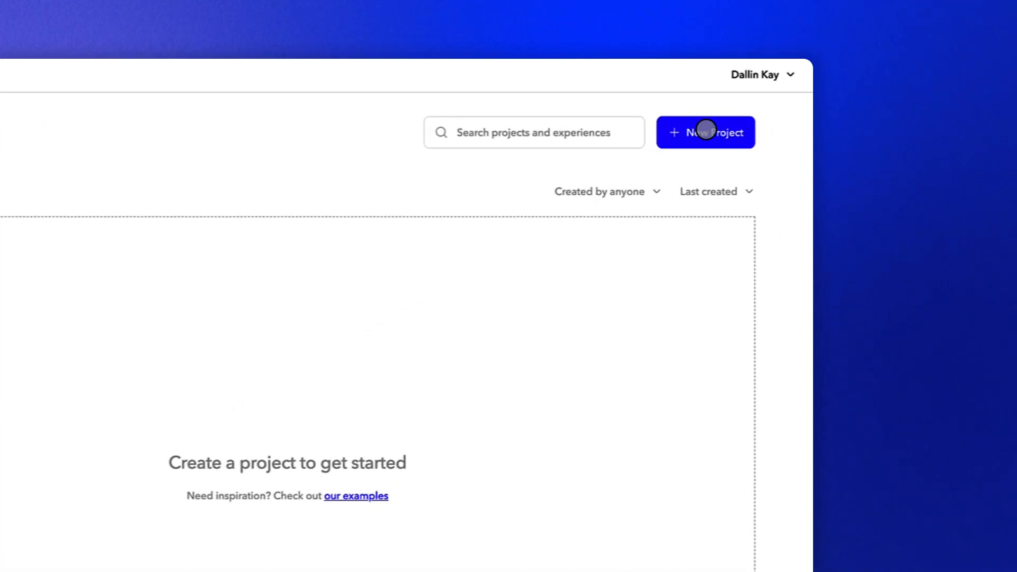
- Create a new project named 'Marketing Assets'
left_click(706, 133)
type("Marketing Asse")
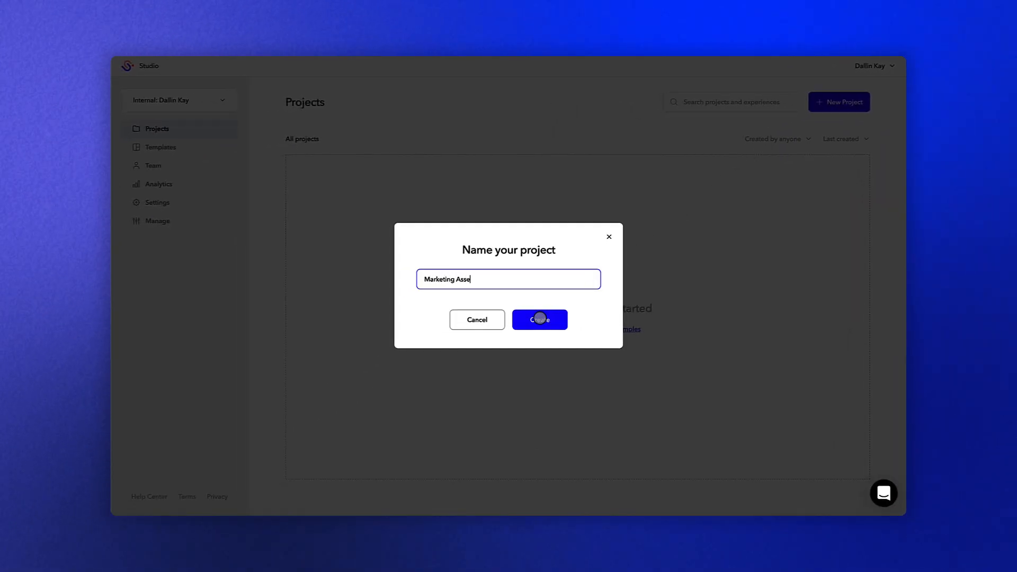
left_click(540, 320)
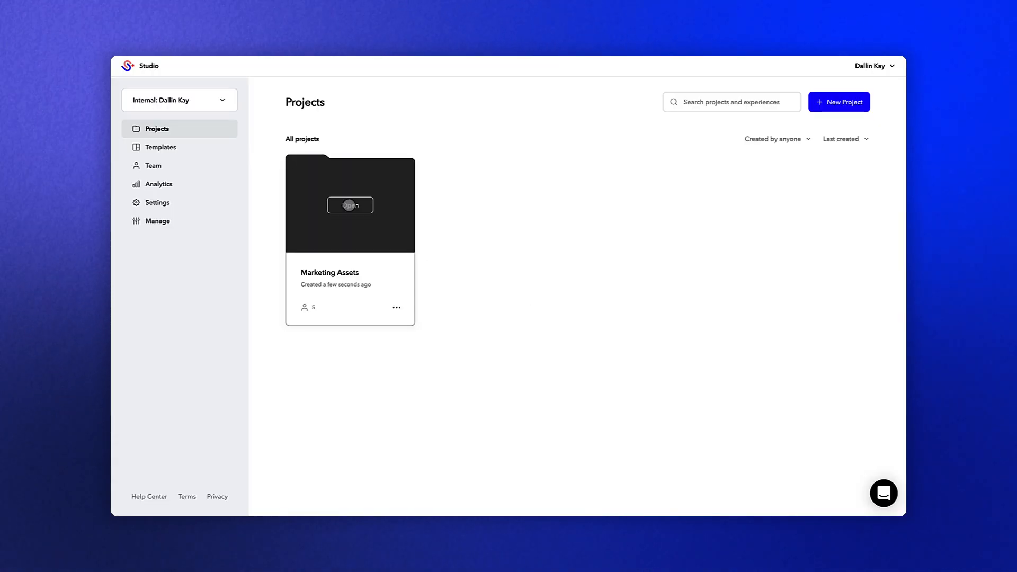
- Open the Marketing Assets project and start a new experience from a template
left_click(350, 205)
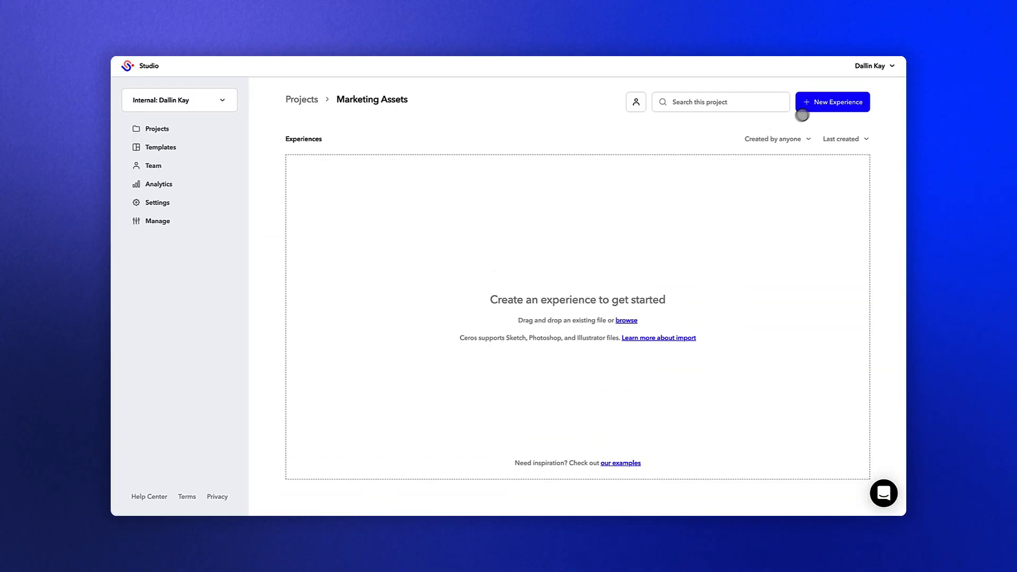
left_click(832, 102)
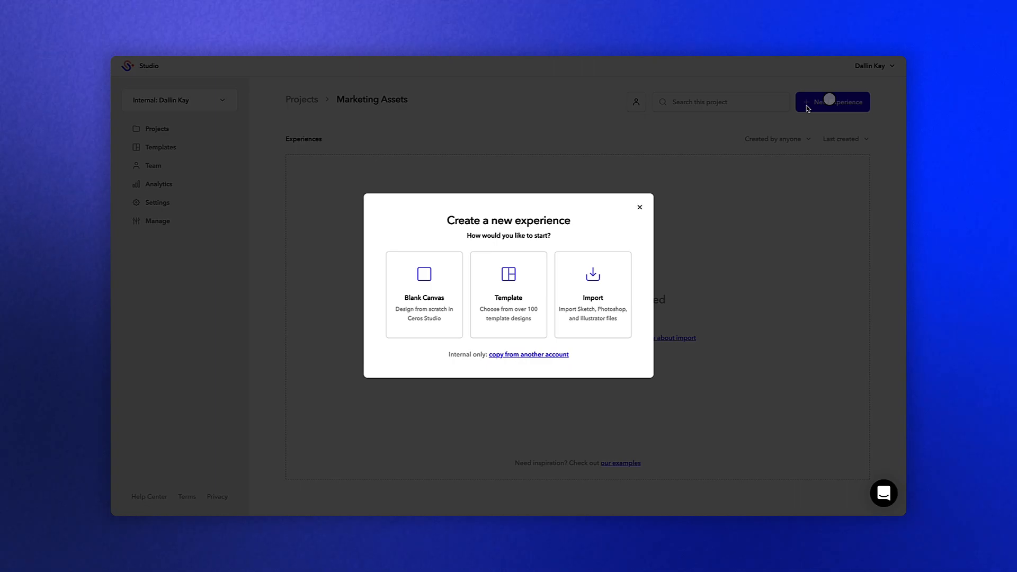
mouse_move(435, 284)
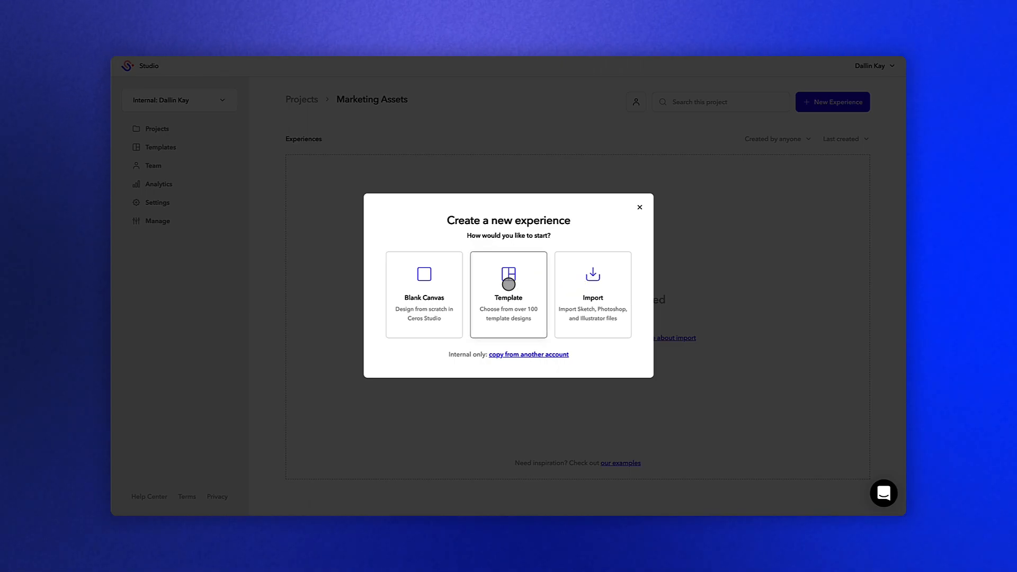
left_click(509, 283)
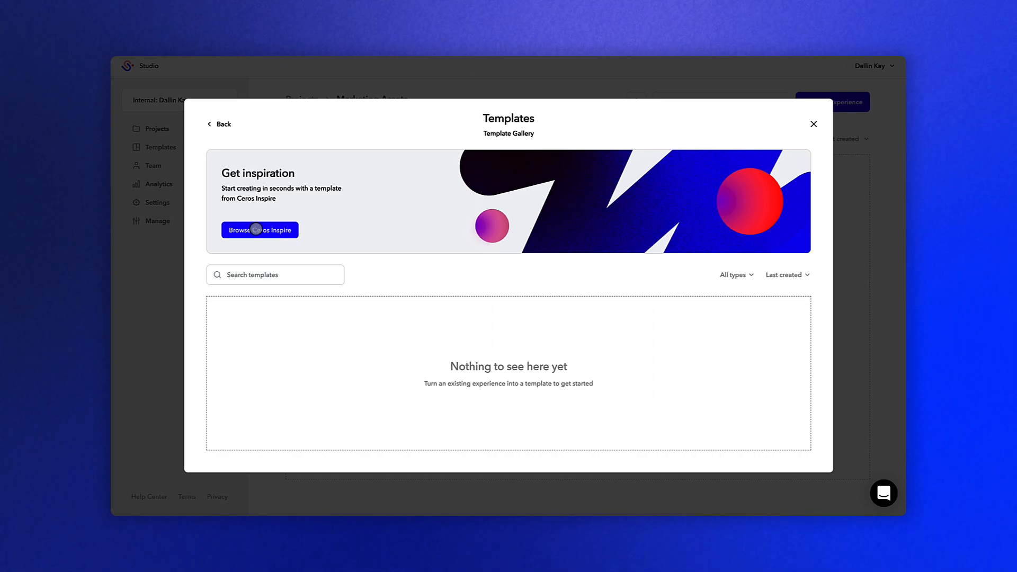
- Browse Ceros Inspire, scroll to the Space Infographic template, and preview it
left_click(260, 230)
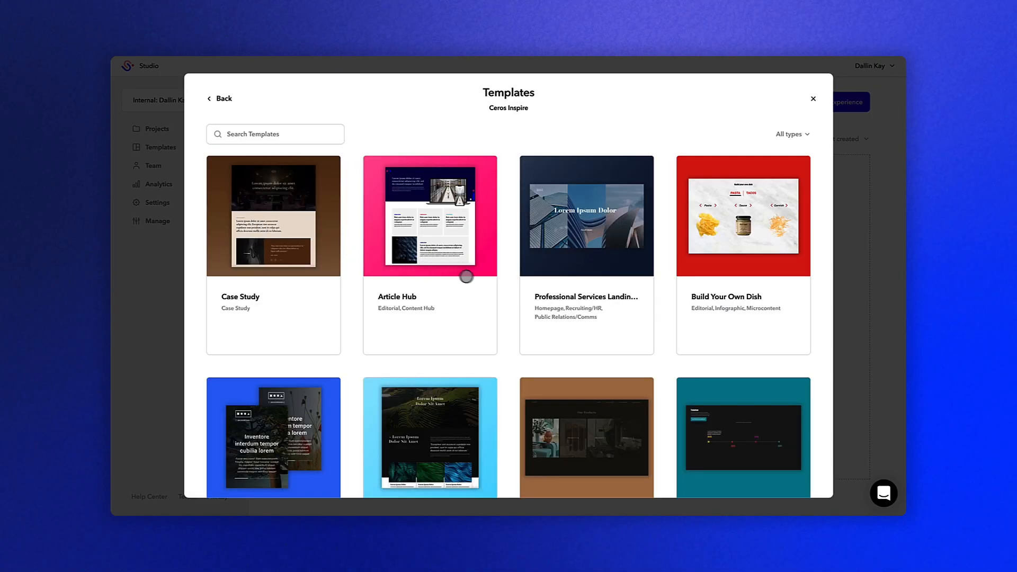
mouse_move(508, 286)
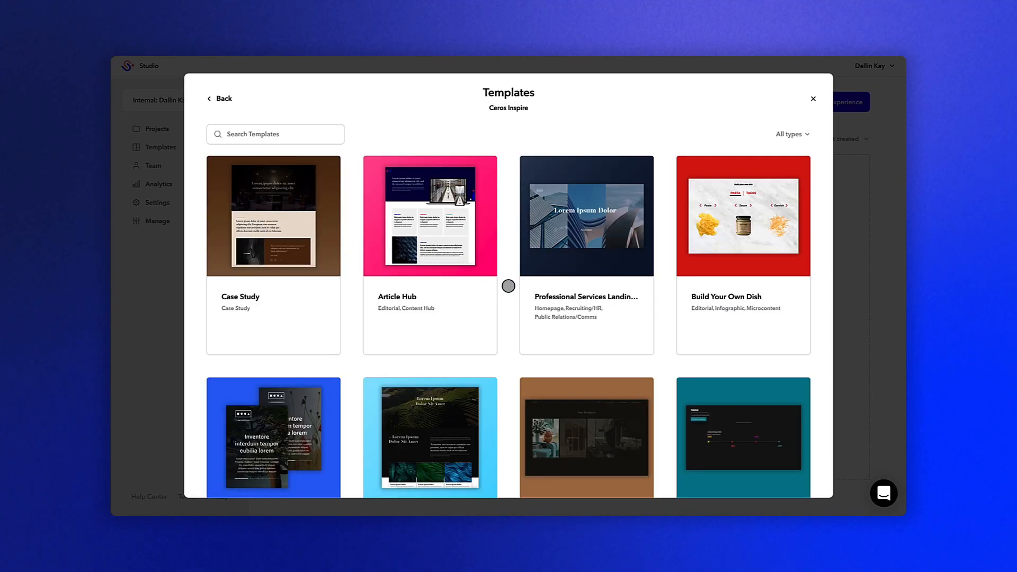
scroll("down", 3)
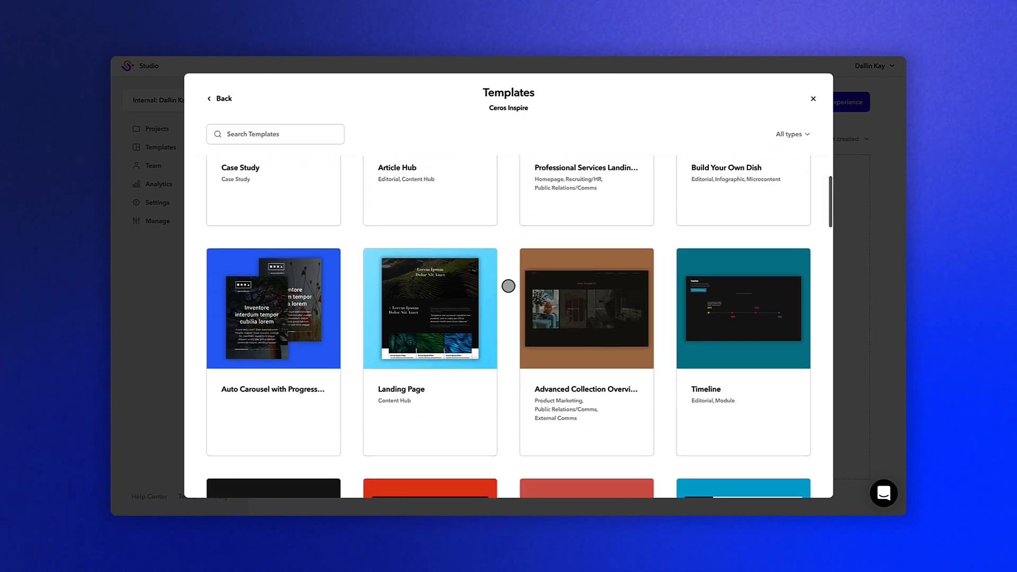
scroll("down", 3)
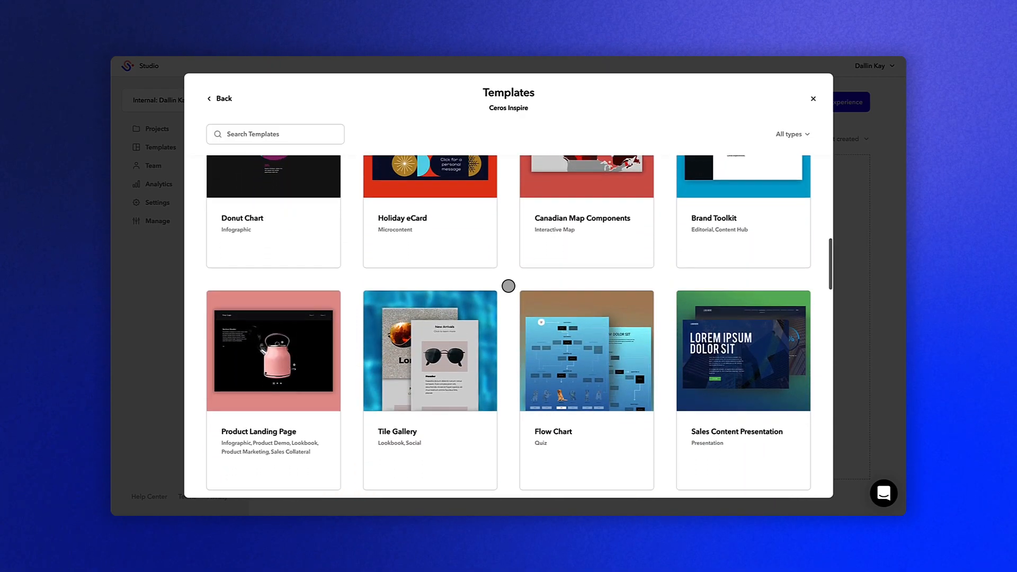
scroll("down", 3)
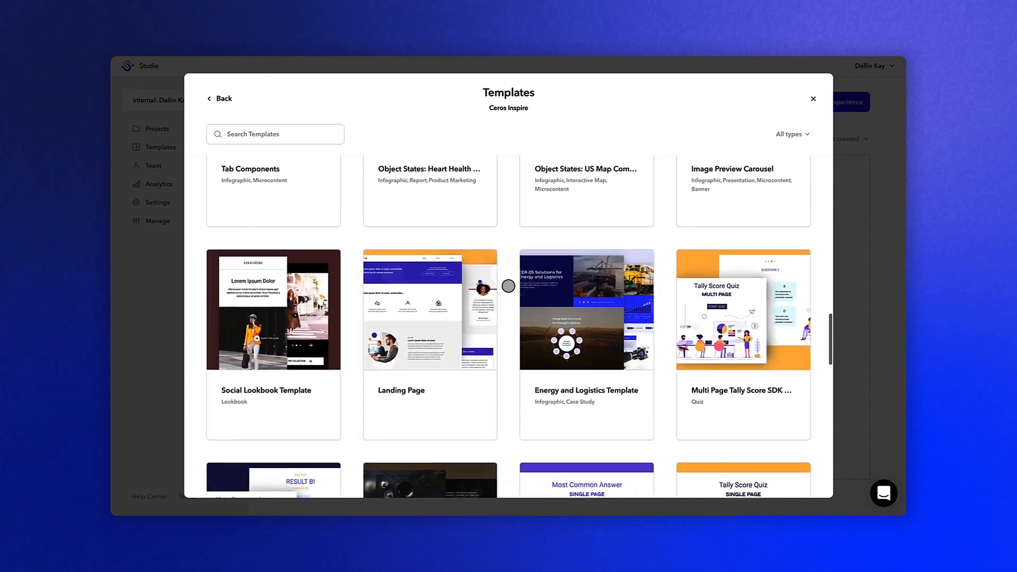
scroll("down", 3)
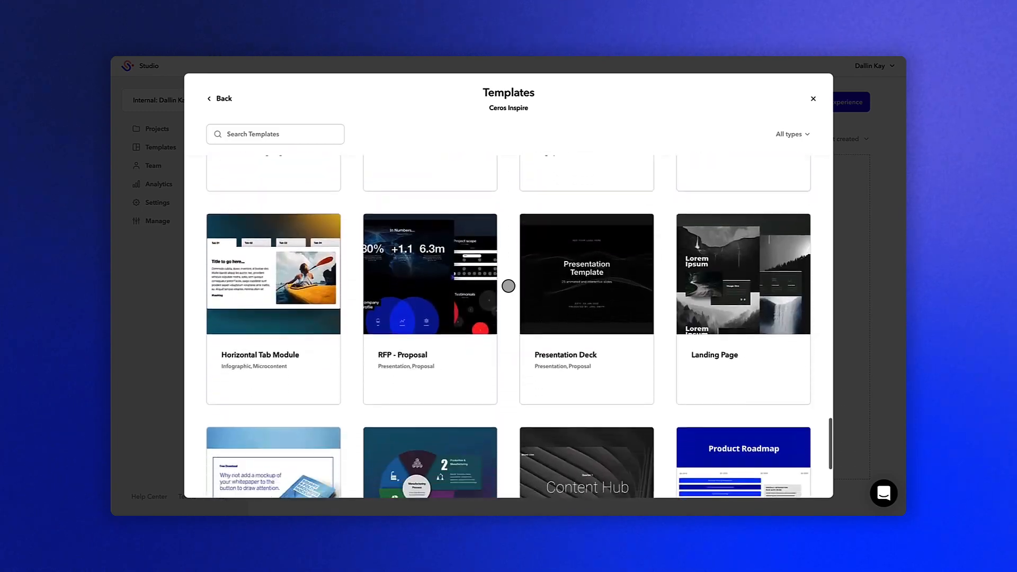
scroll("down", 3)
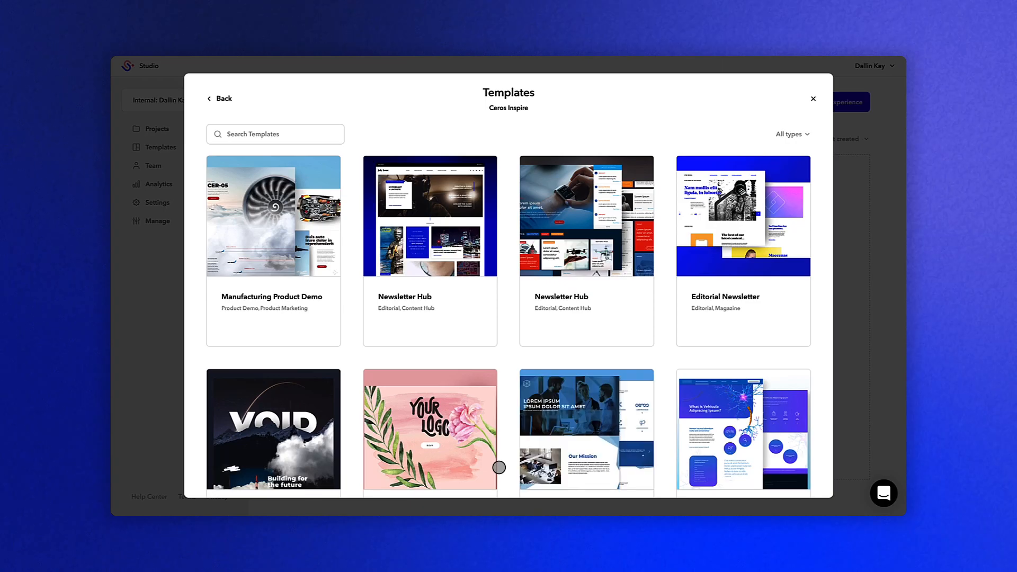
scroll("down", 3)
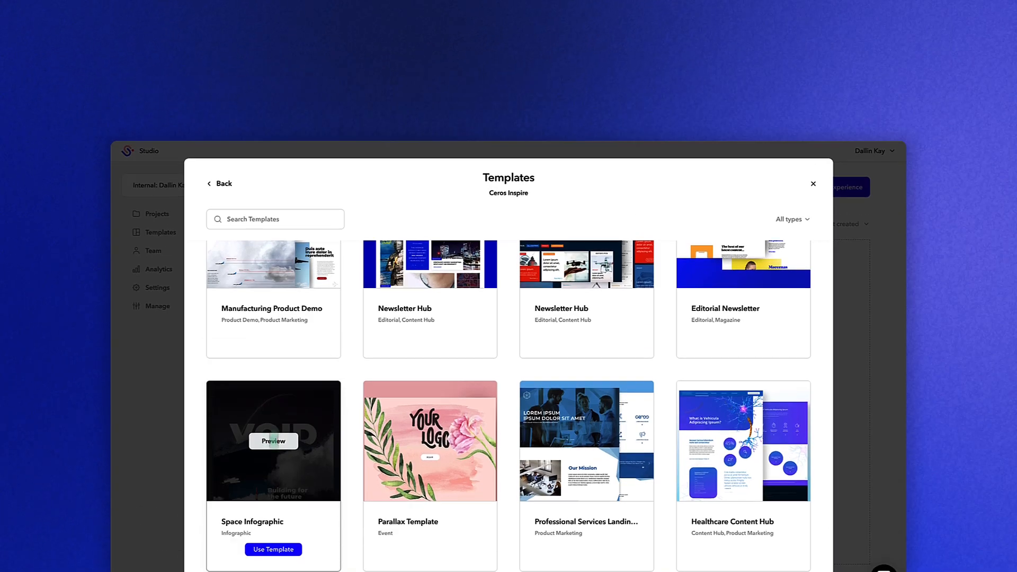
left_click(274, 442)
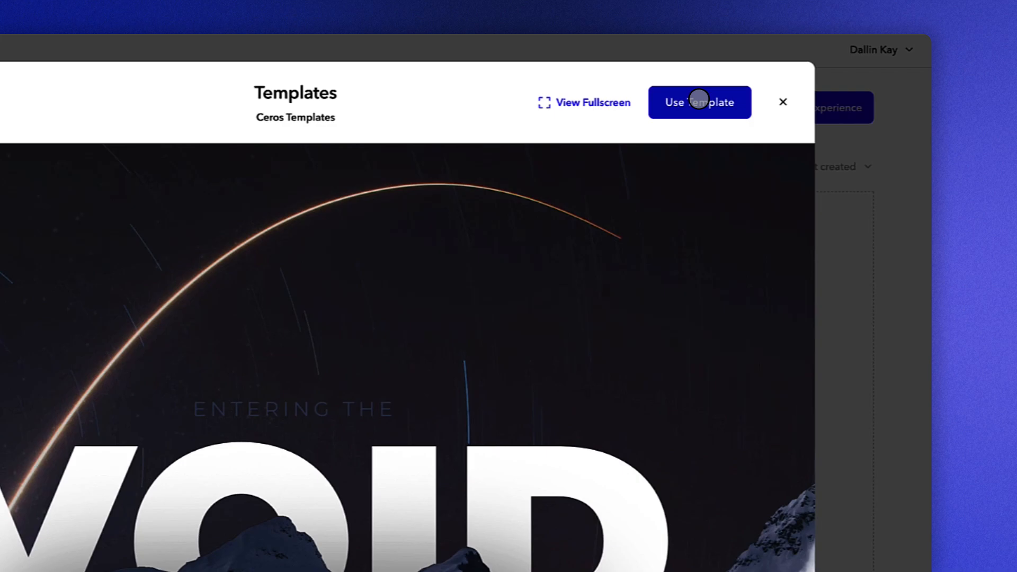
- Use the Space Infographic template to create the 'Void' experience in the editor
left_click(699, 102)
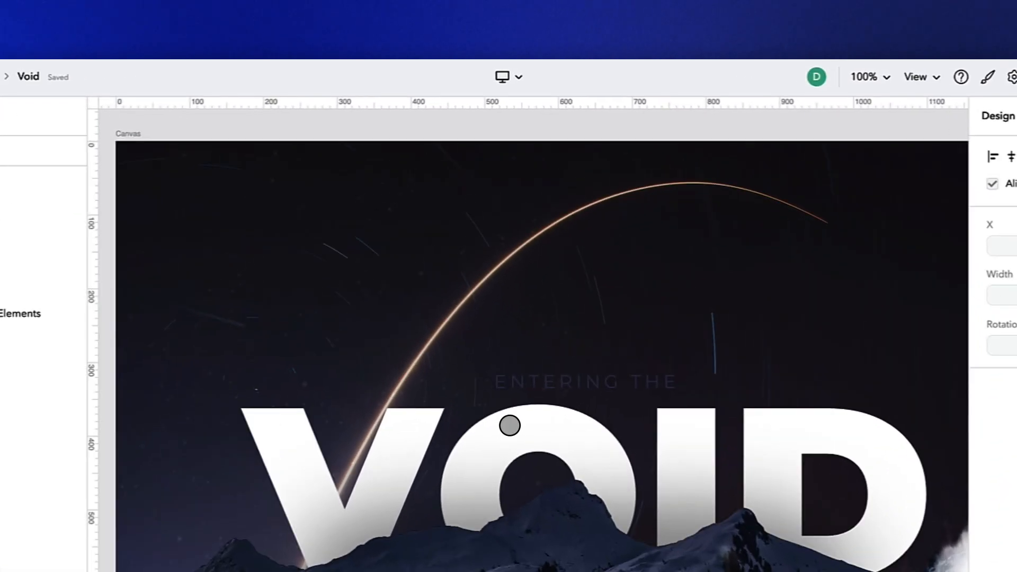
left_click(518, 75)
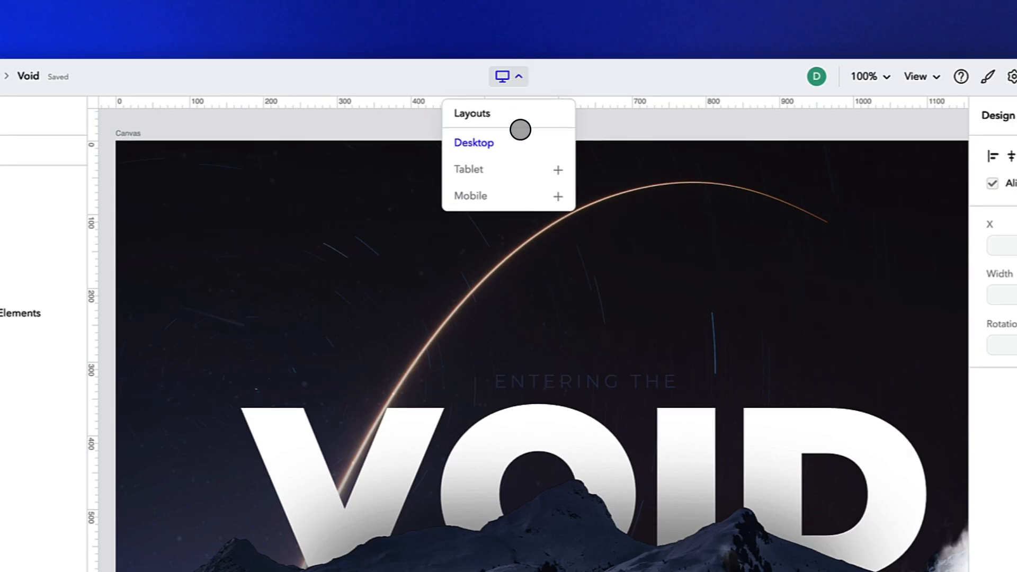
mouse_move(520, 190)
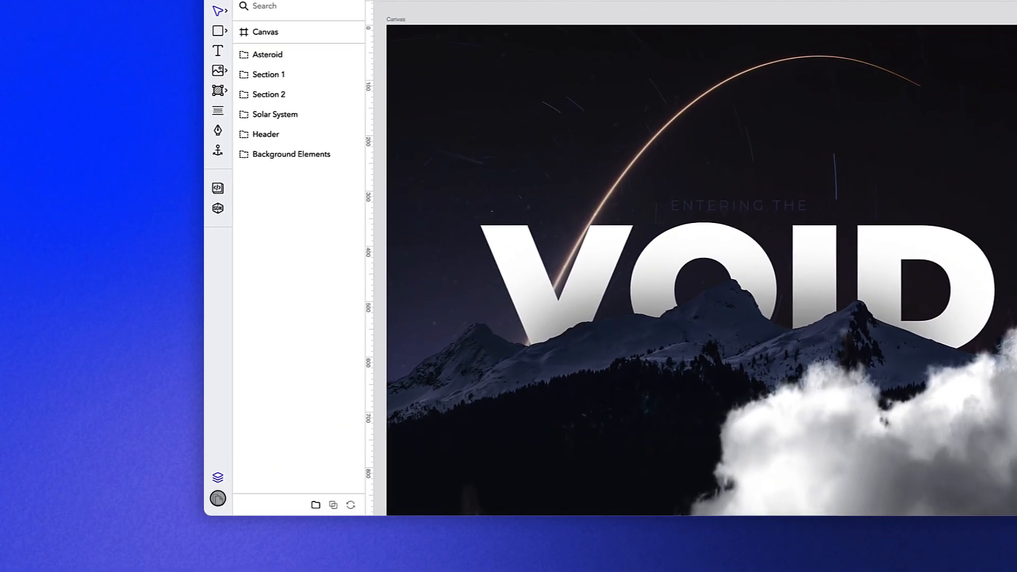
left_click(218, 499)
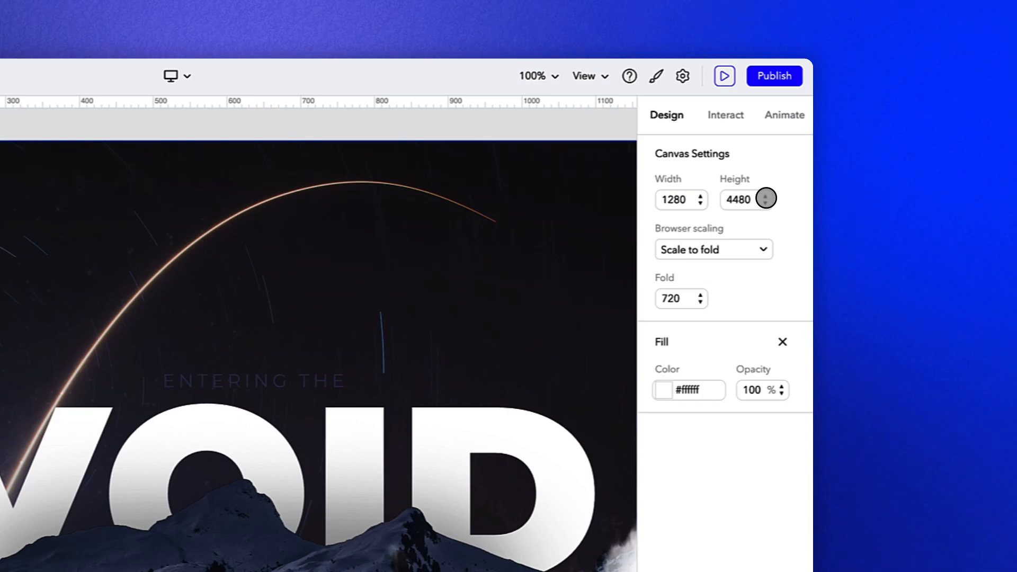
mouse_move(764, 237)
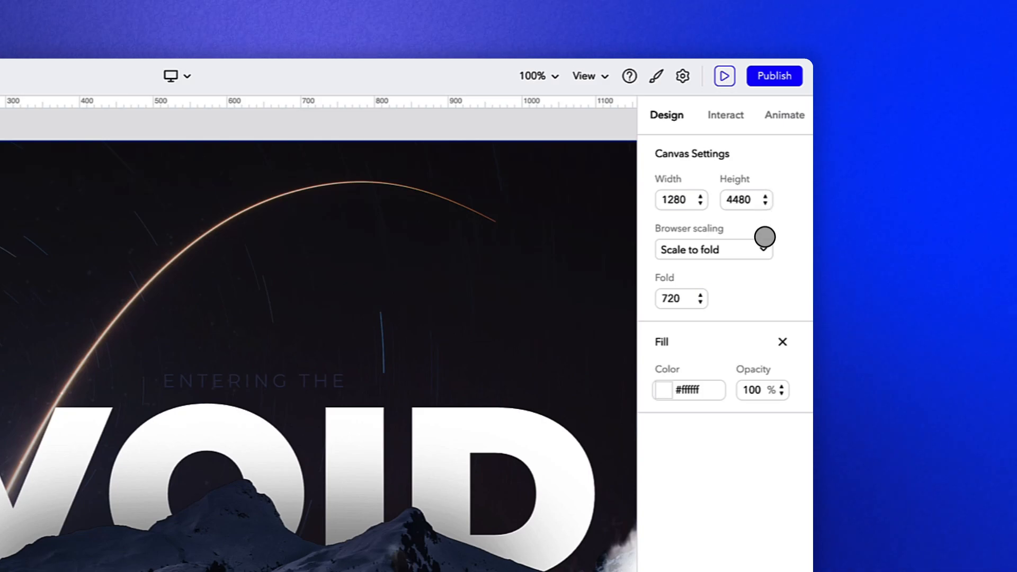
- Keep browser scaling on Scale to fold and preview the Void experience
left_click(713, 249)
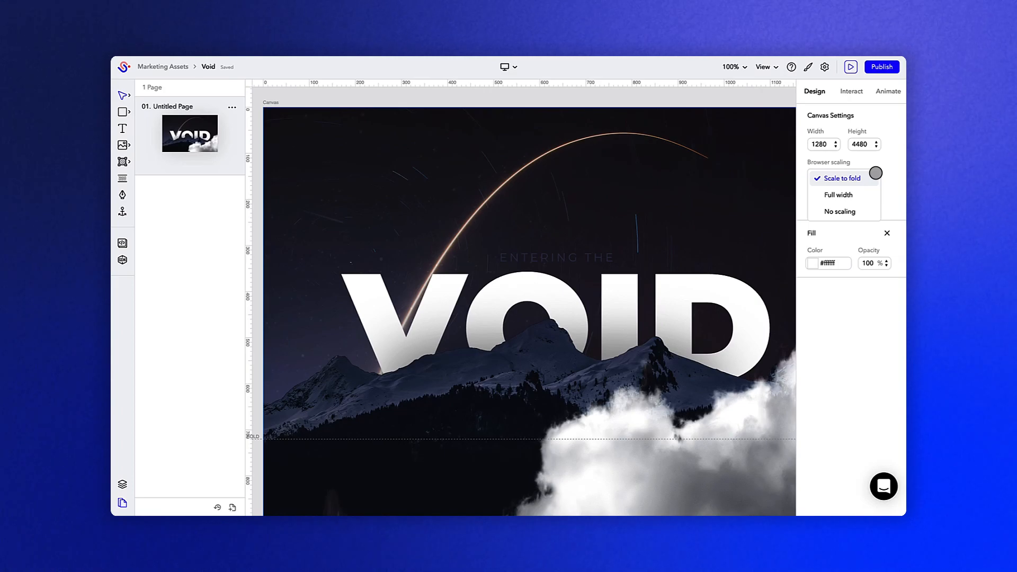
left_click(839, 178)
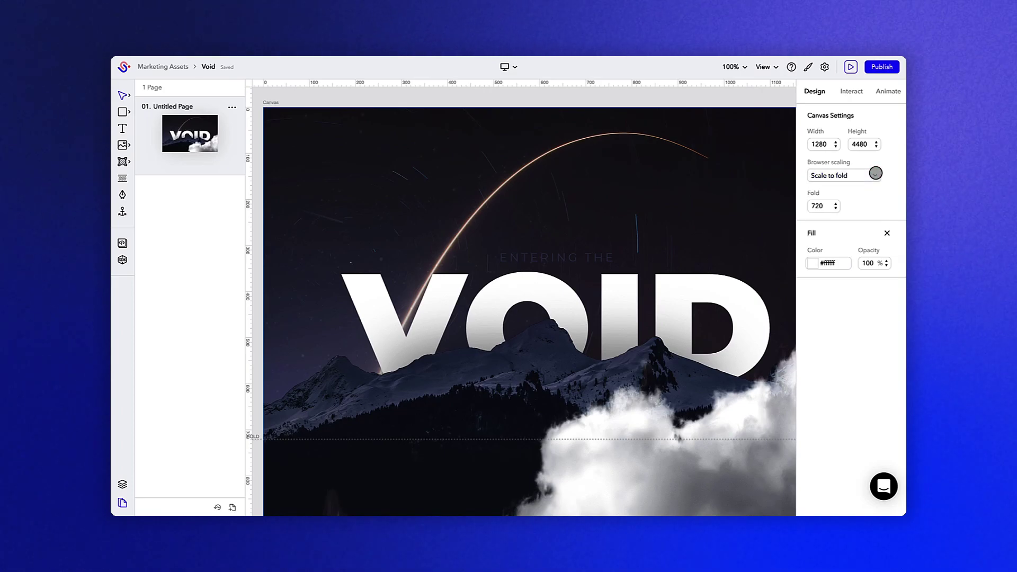
left_click(851, 67)
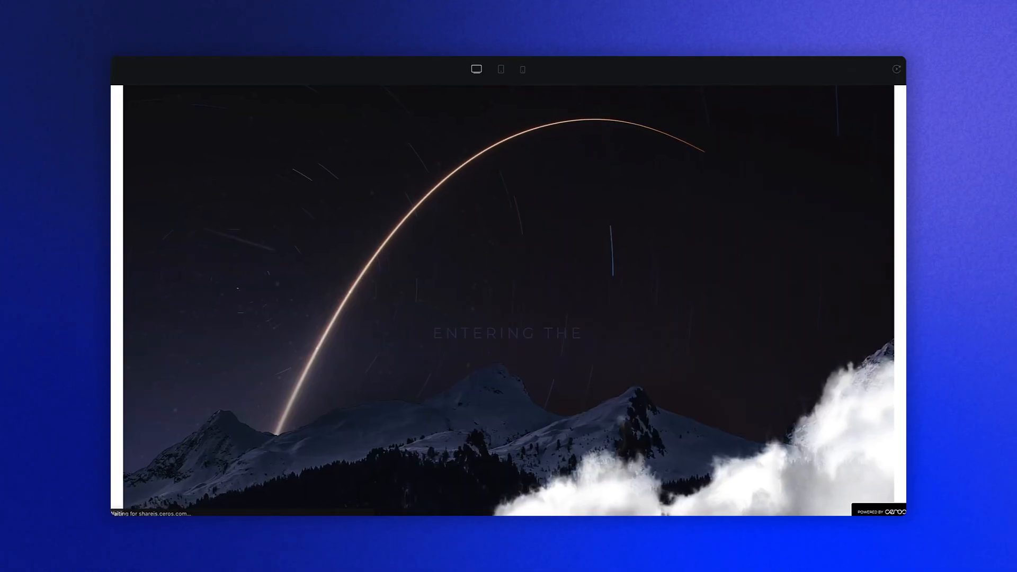